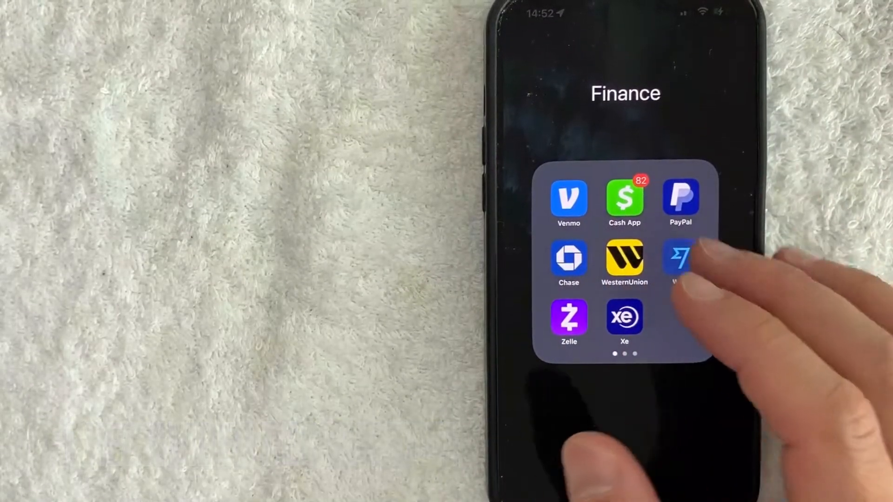
pyautogui.click(624, 200)
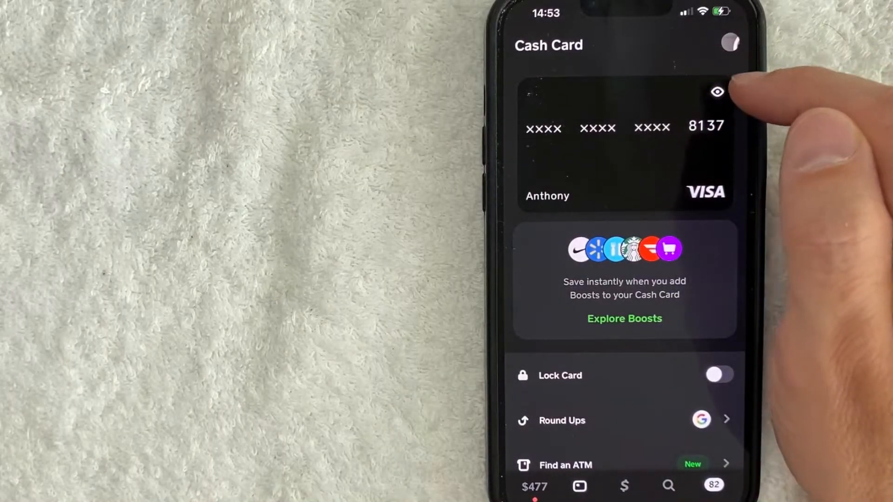
pyautogui.click(717, 91)
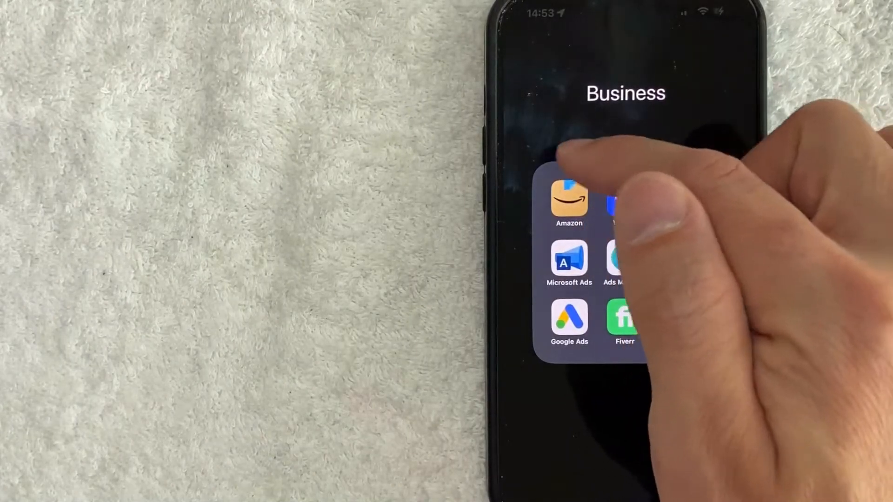
# Step: In Amazon, go to Your Account and open Your Payments under Payments
pyautogui.click(568, 200)
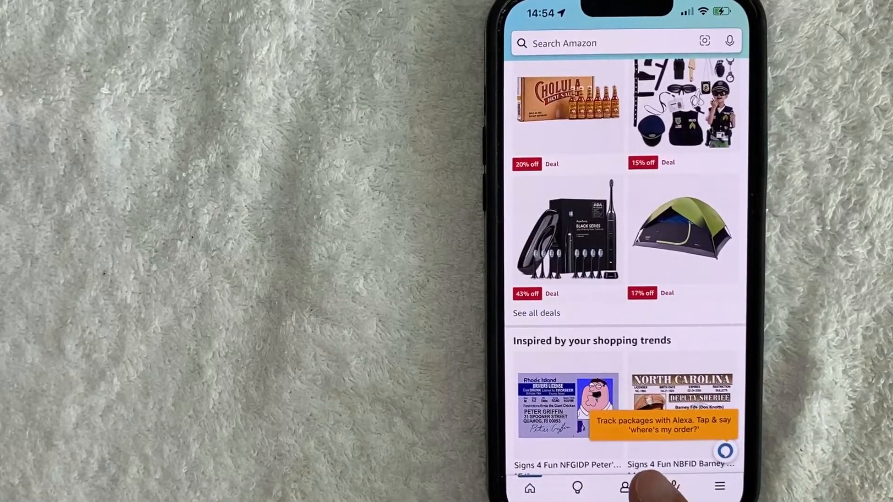
pyautogui.click(625, 488)
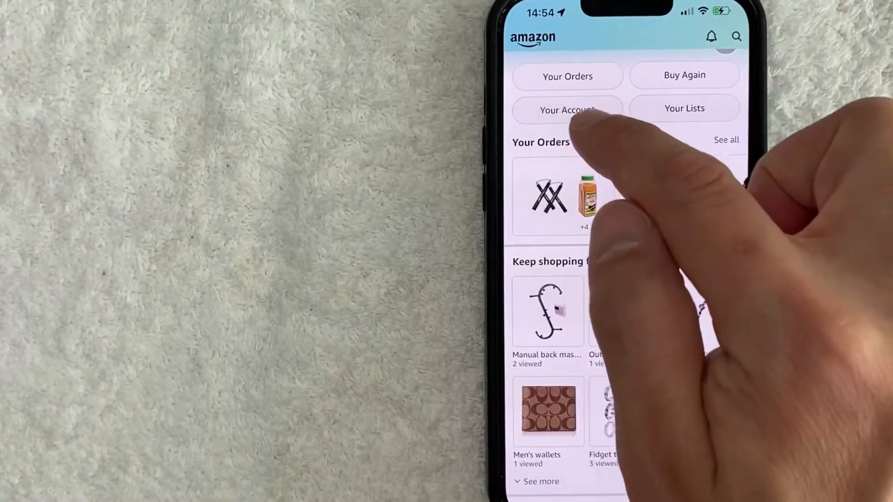
pyautogui.click(568, 110)
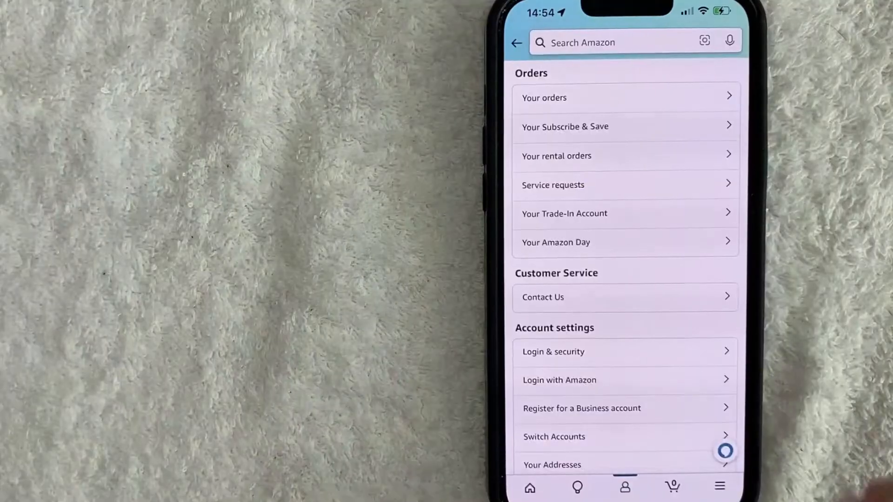
pyautogui.scroll(-3)
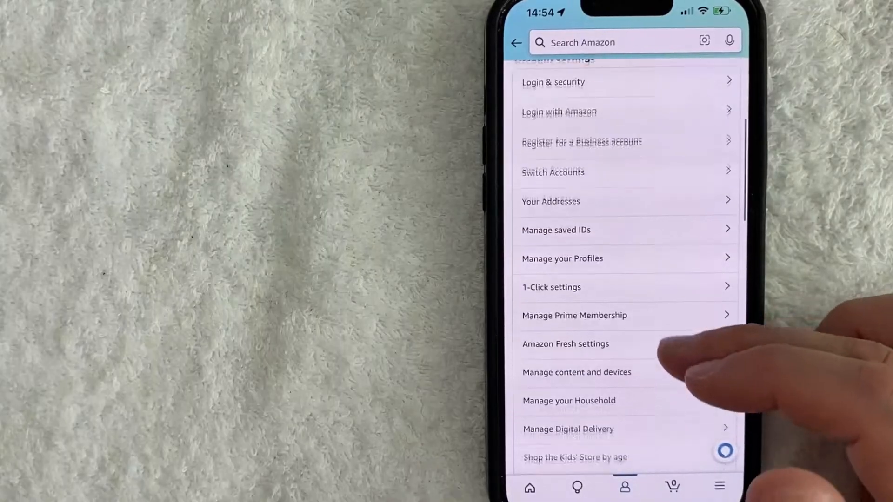
pyautogui.scroll(-3)
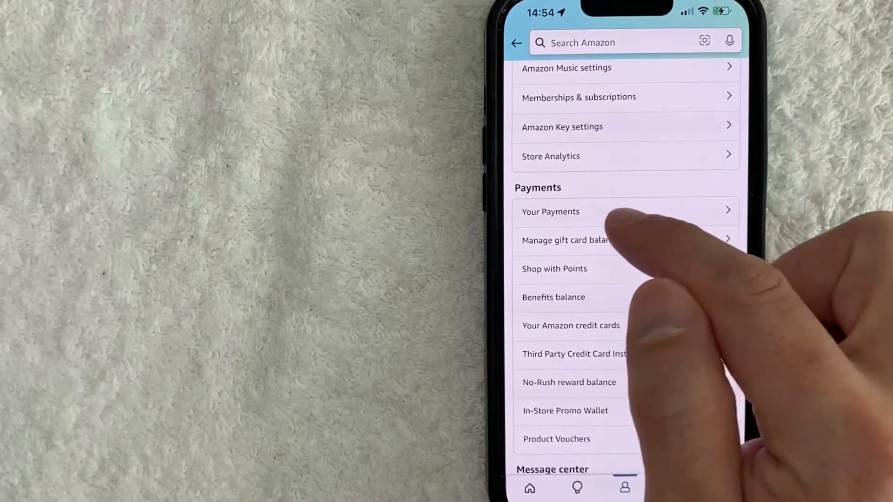
pyautogui.click(550, 211)
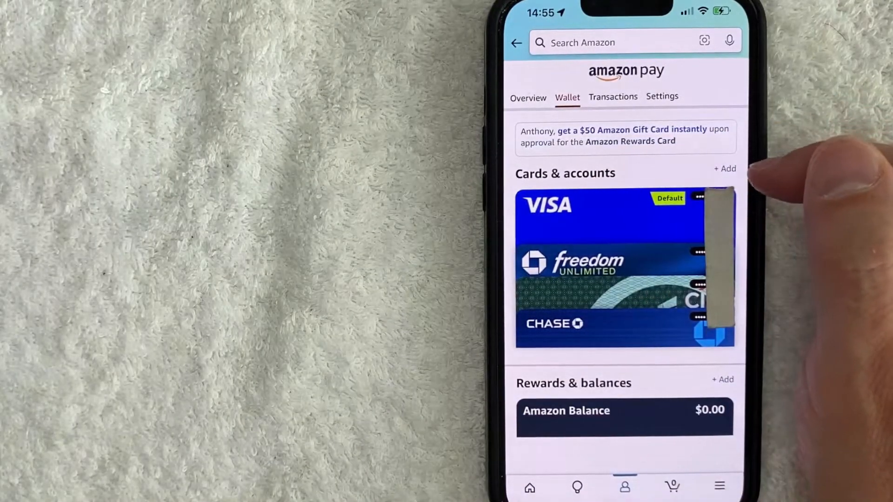
# Step: Add a new payment method to Cards & accounts, choosing credit or debit card
pyautogui.click(725, 168)
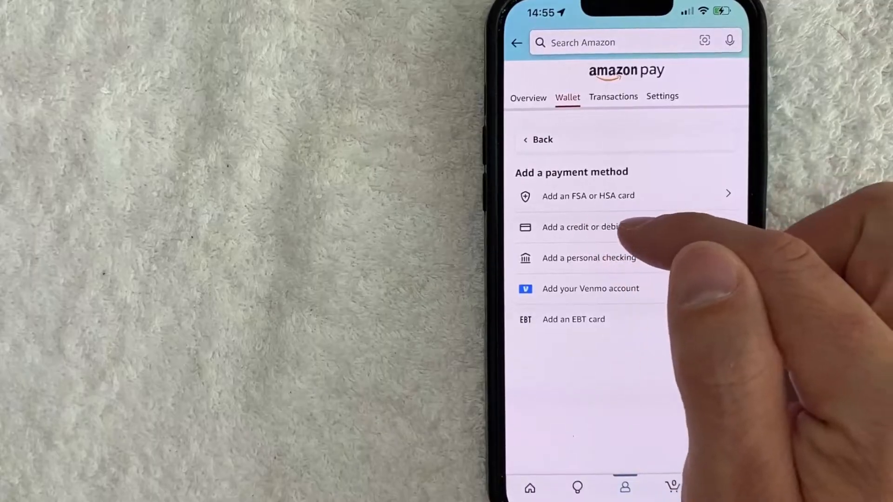
pyautogui.click(580, 227)
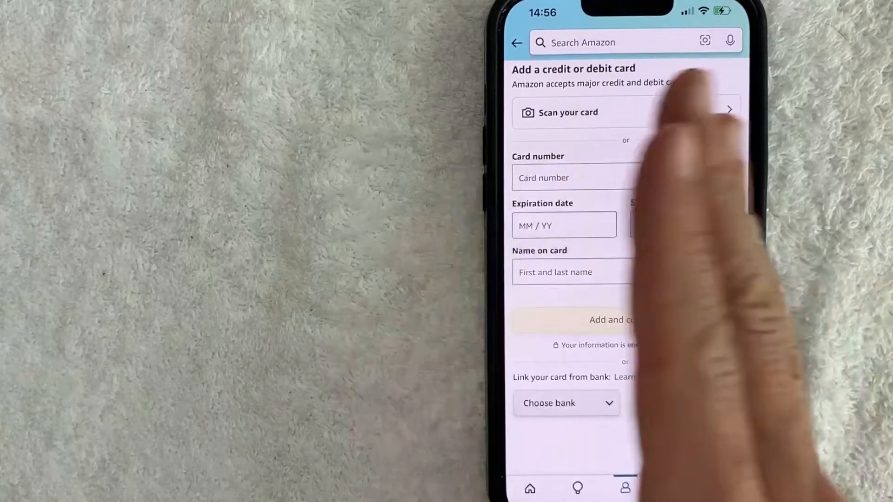
# Step: Enter the card details with name 'Ant' and save the Visa card
pyautogui.write('Ant')
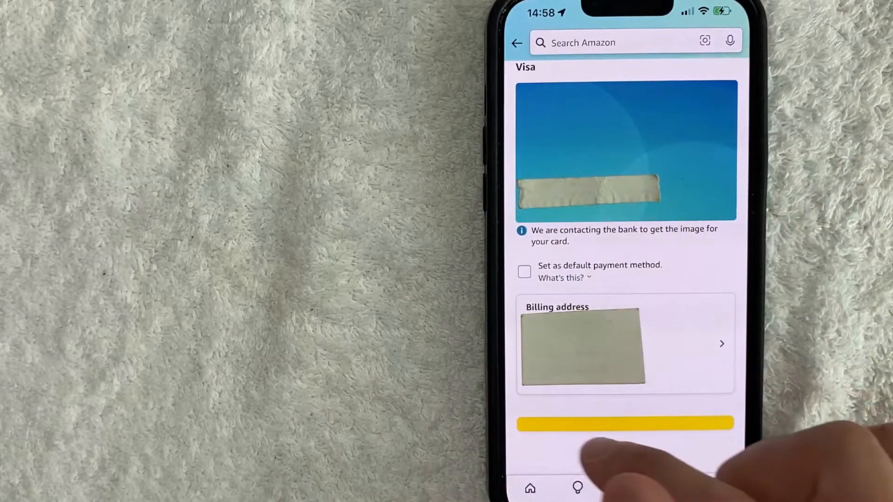
pyautogui.click(625, 423)
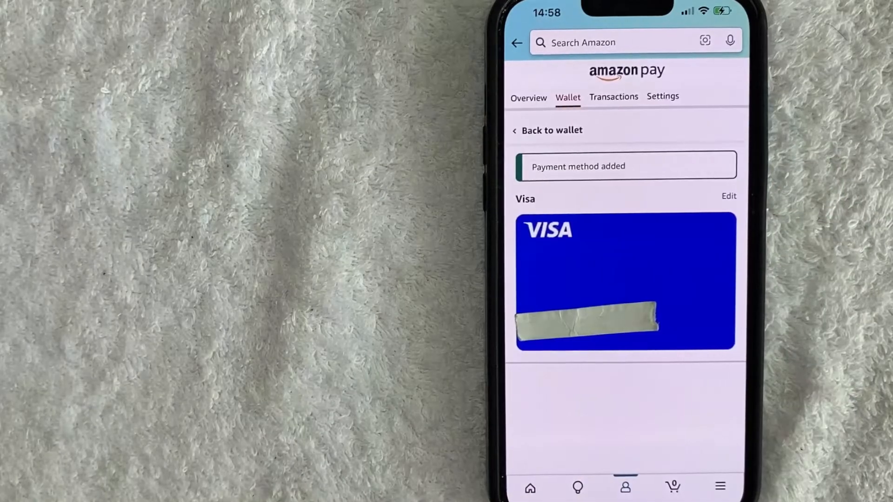